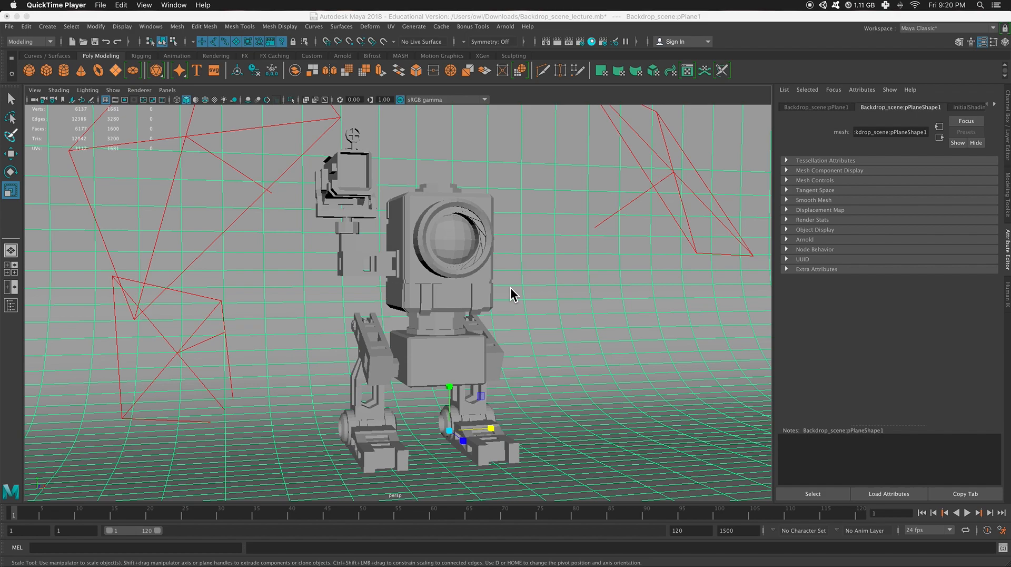
mouse_move(521, 88)
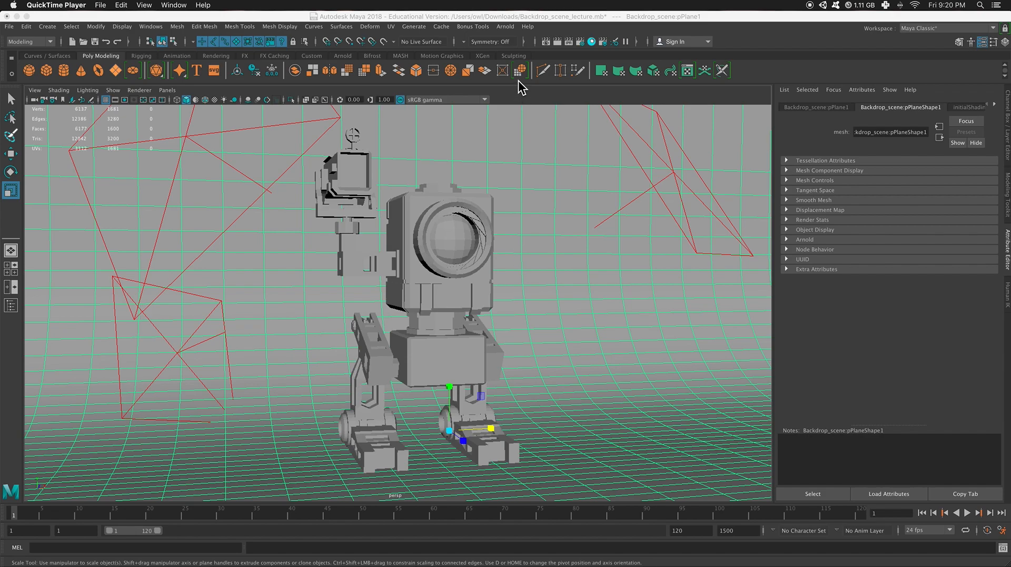
mouse_move(456, 261)
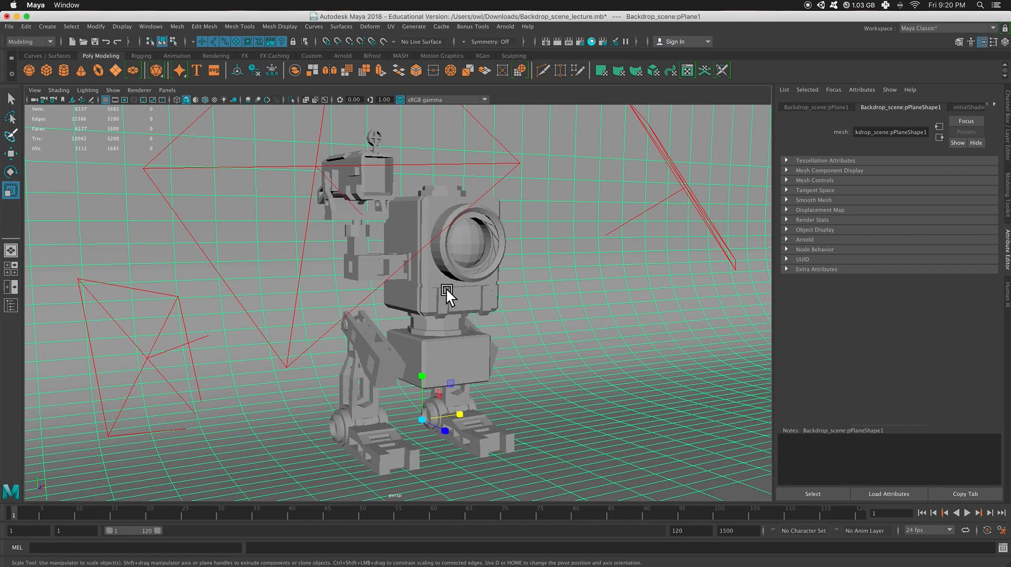
Preview the robot in wireframe display, then return the viewport to shaded.
key("4")
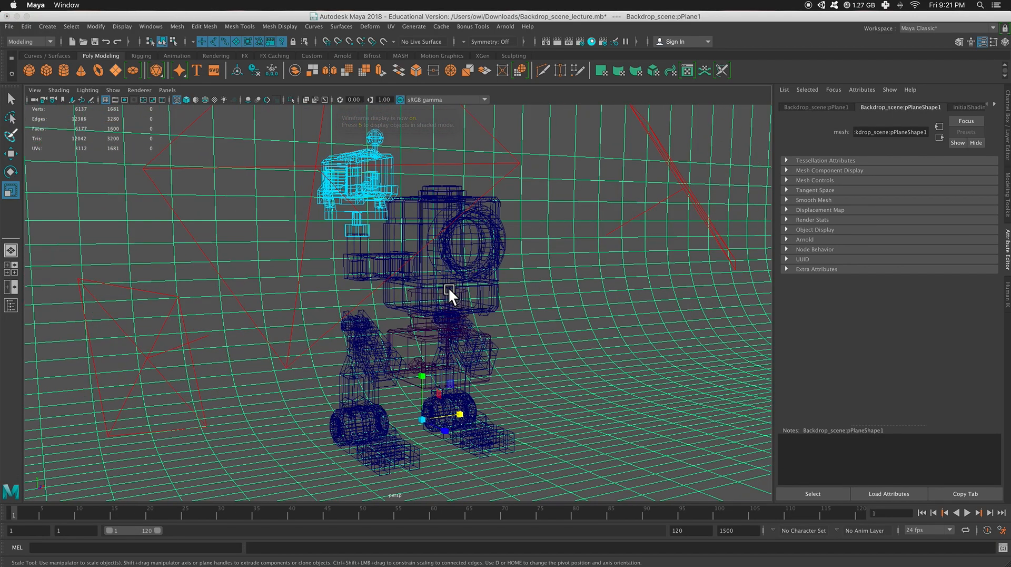
key("5")
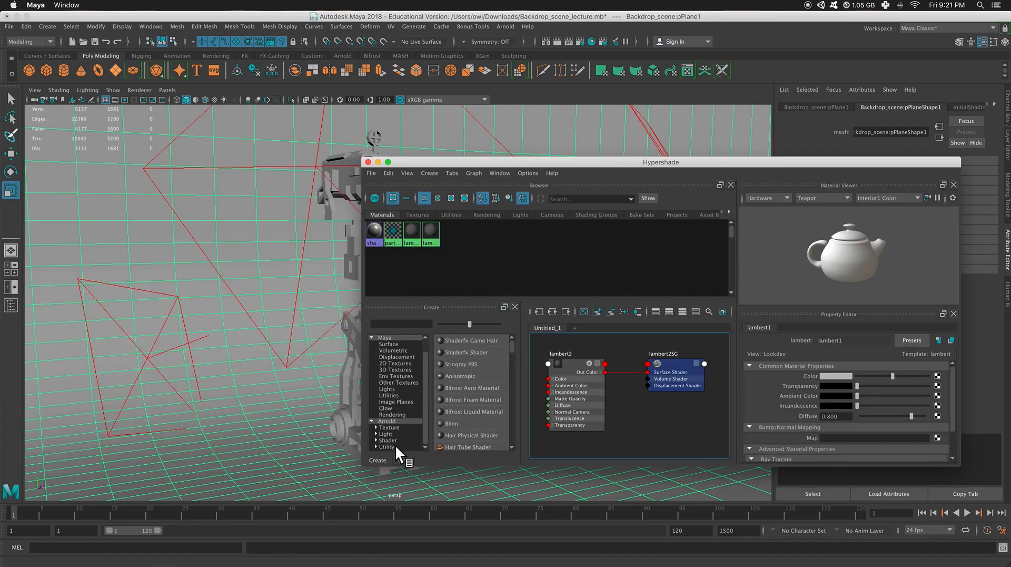
Create an aiWireframe shader for lambert2 and assign the material to the selected robot parts.
left_click(389, 440)
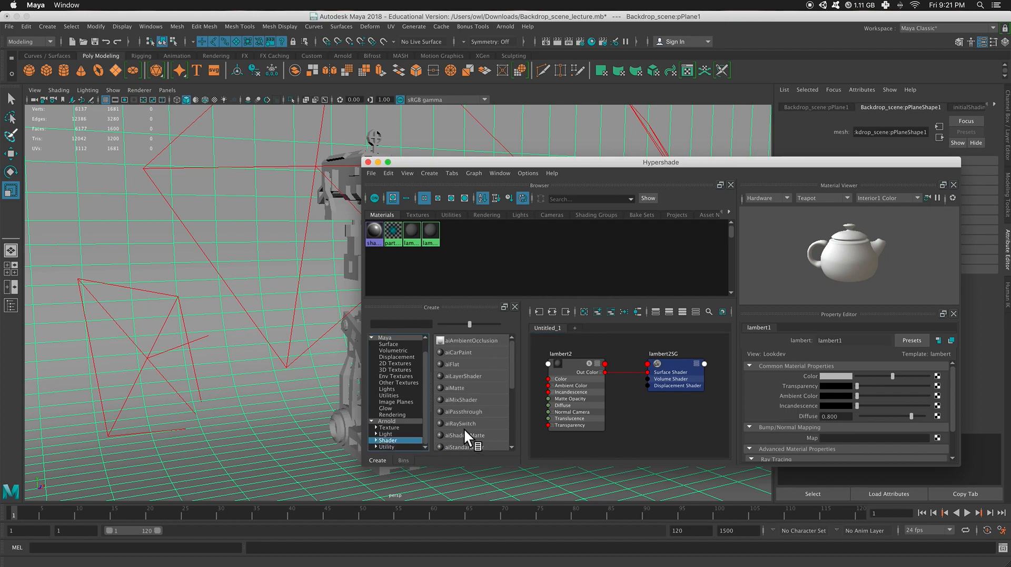
scroll("down", 3)
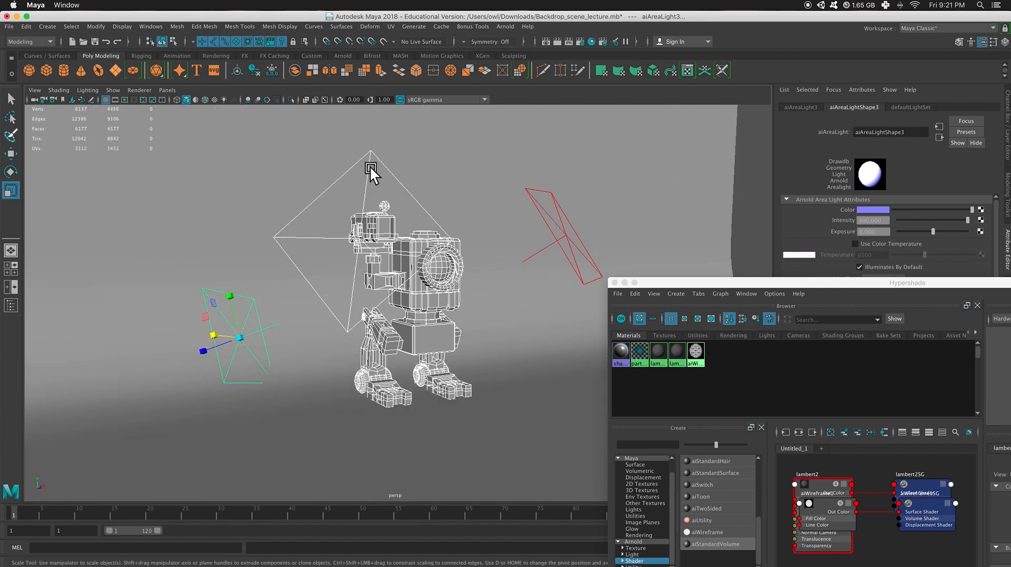
left_click(313, 207)
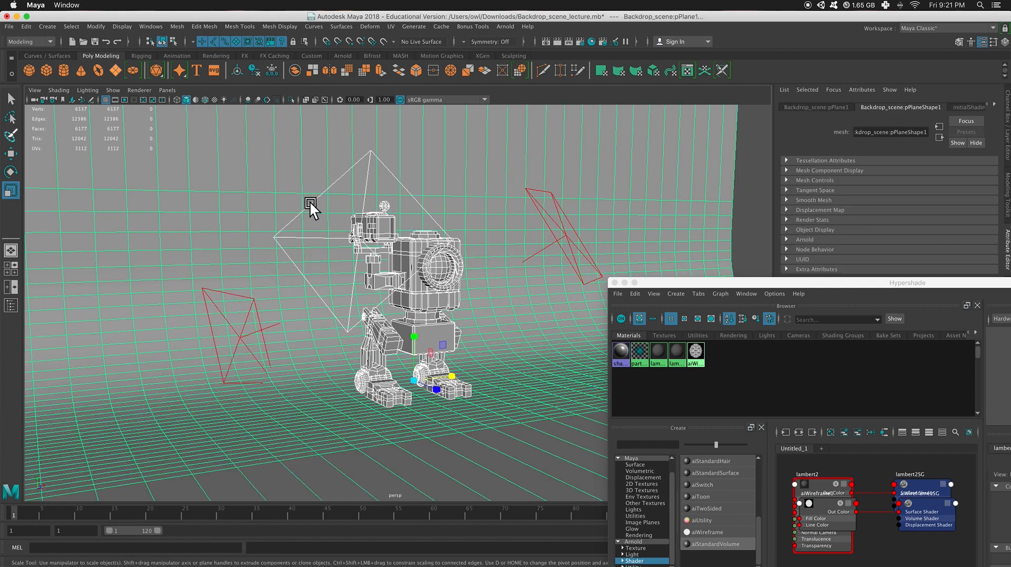
left_click(390, 273)
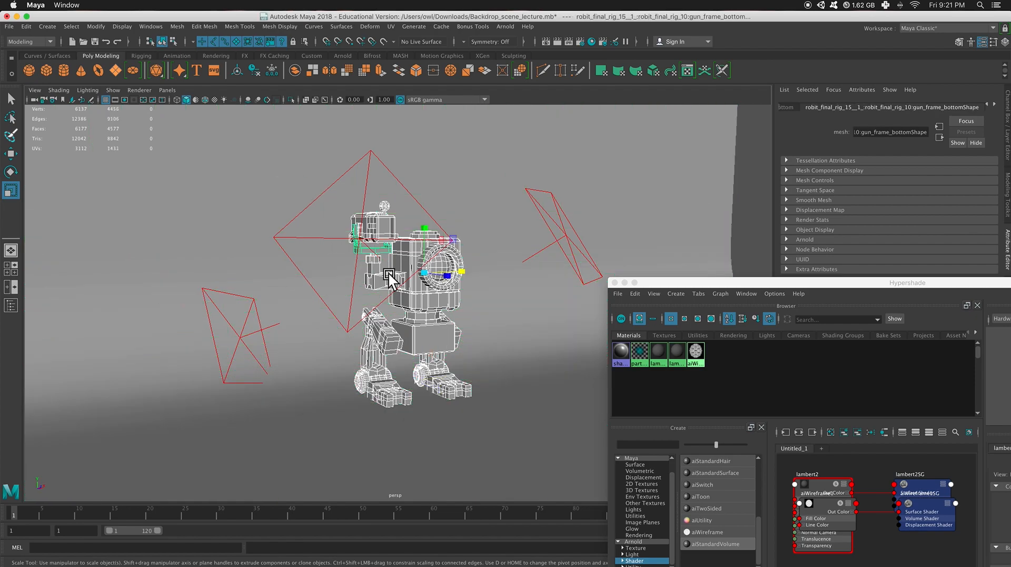
right_click(695, 352)
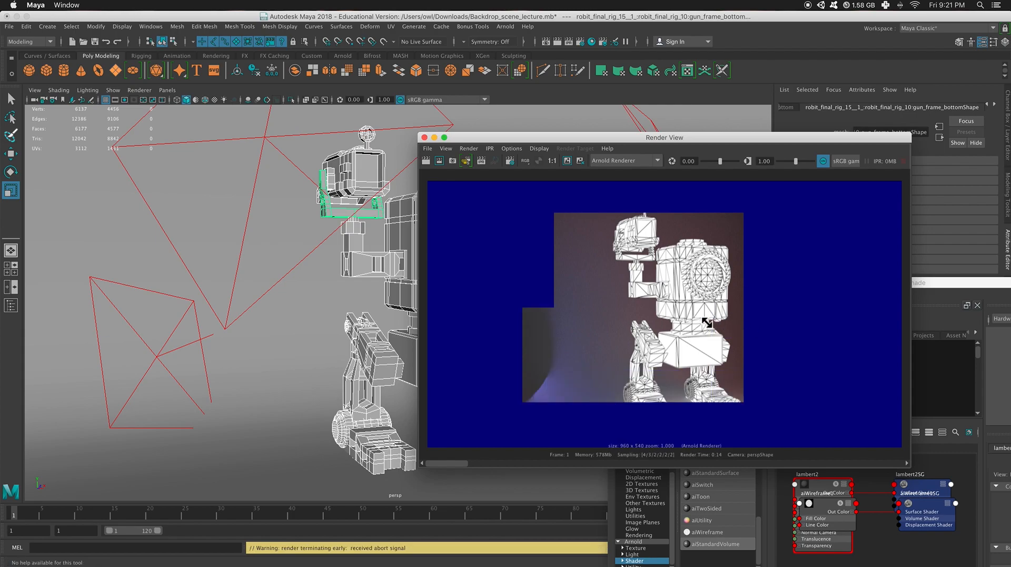
mouse_move(645, 298)
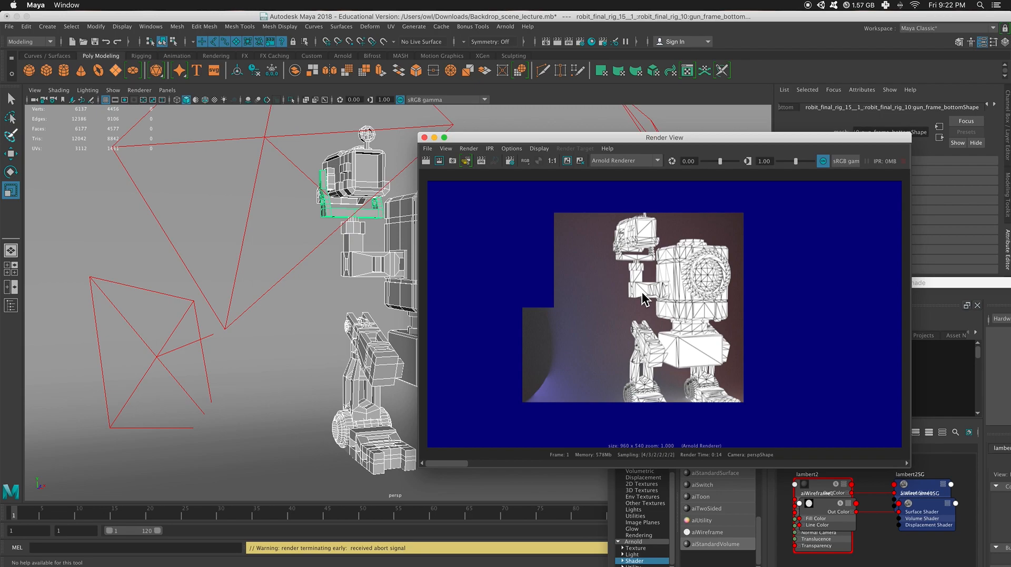
mouse_move(686, 266)
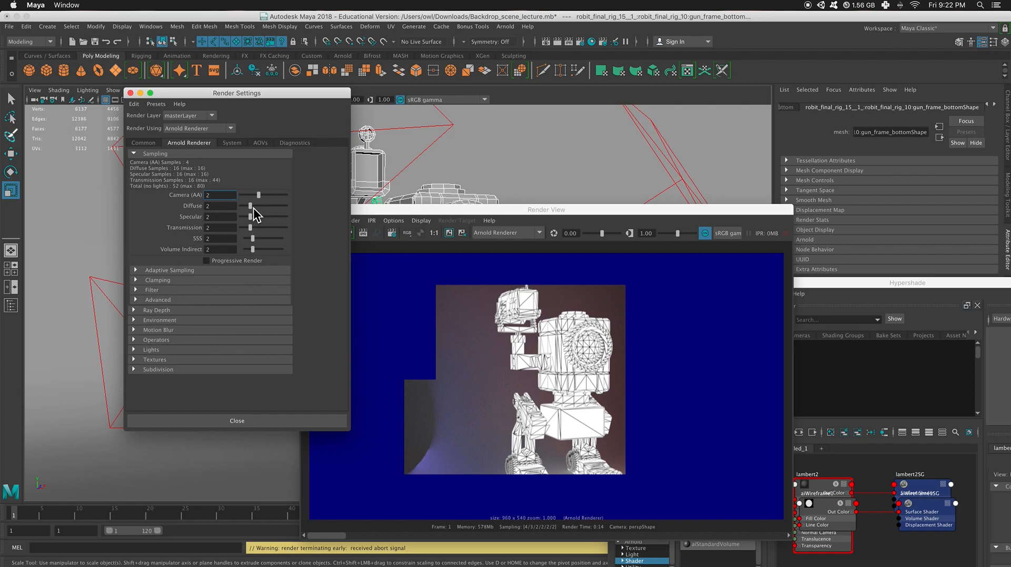
Close Render Settings after checking the Arnold sampling values.
left_click(237, 420)
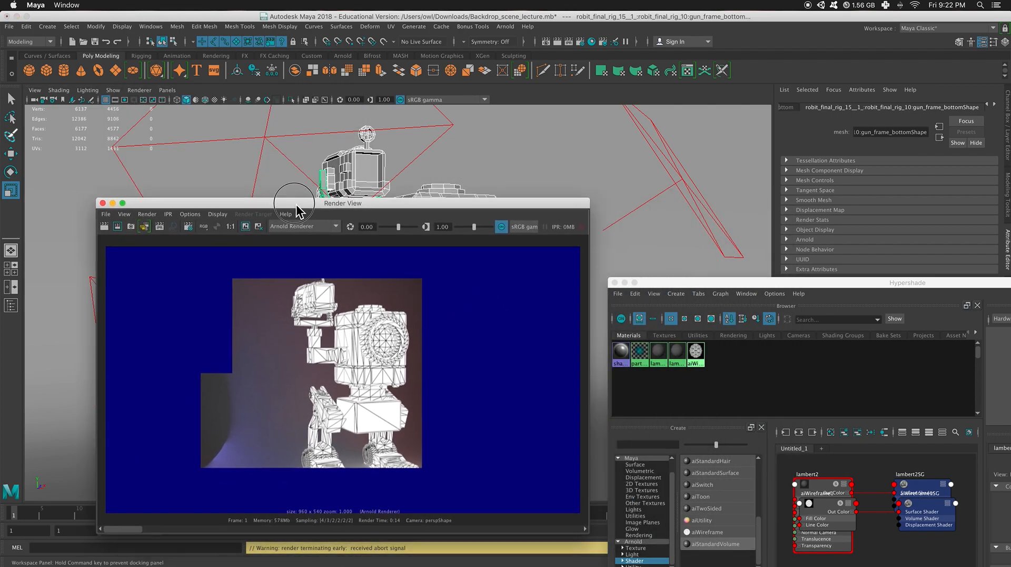
Set the aiWireframe1 edge type to polygons instead of triangles in Hypershade.
left_click(102, 203)
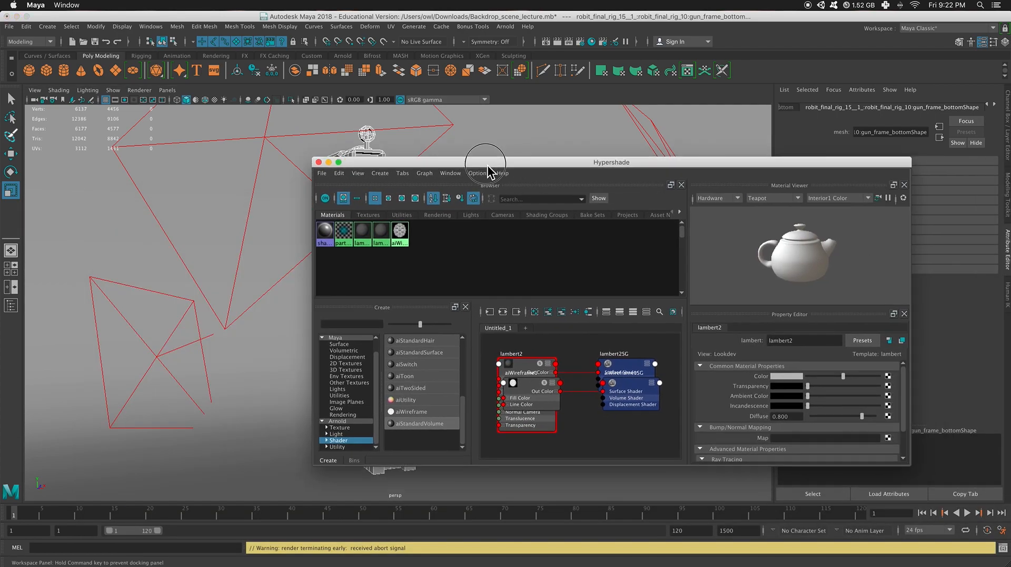
left_click(399, 232)
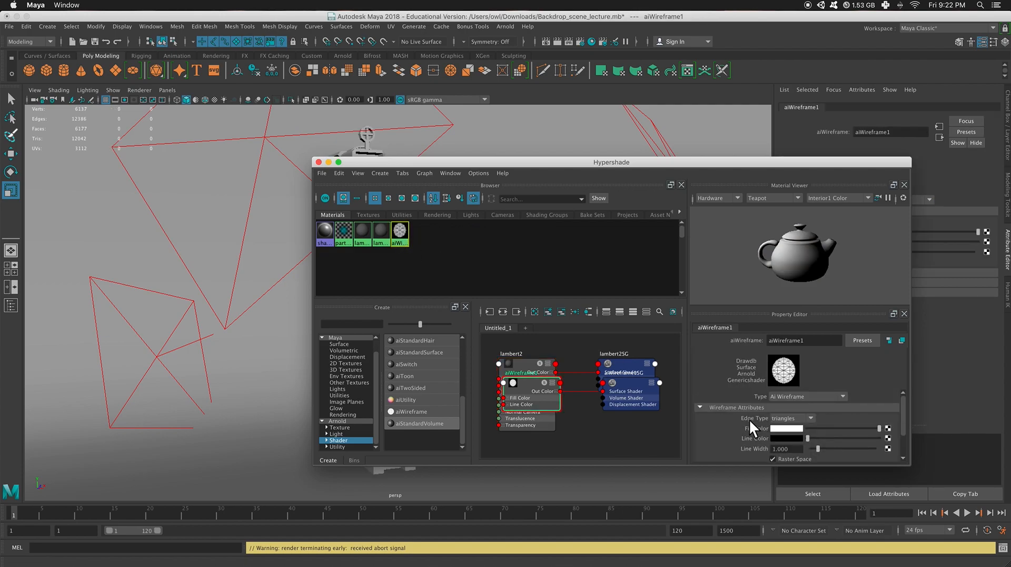
left_click(811, 419)
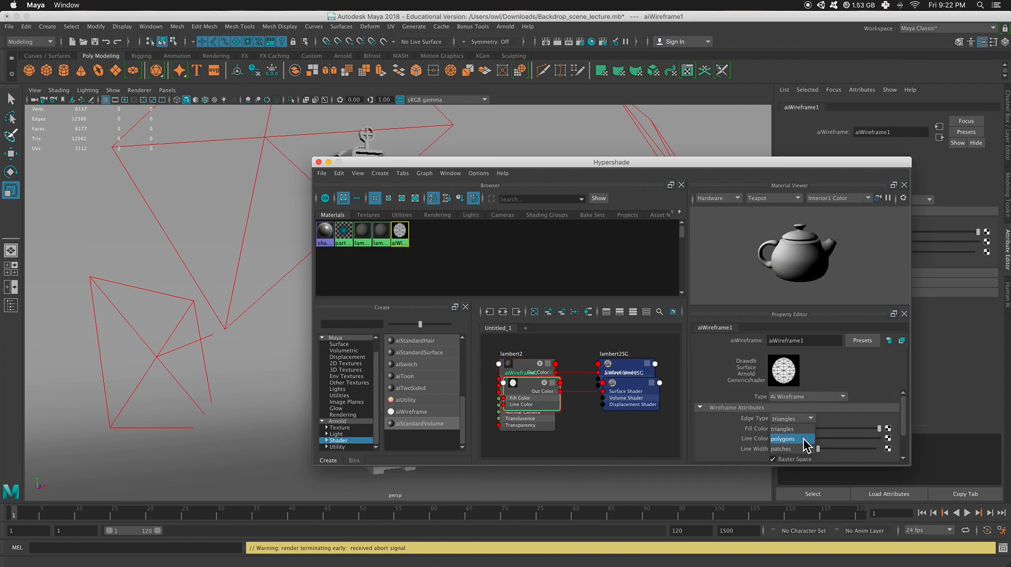
left_click(783, 438)
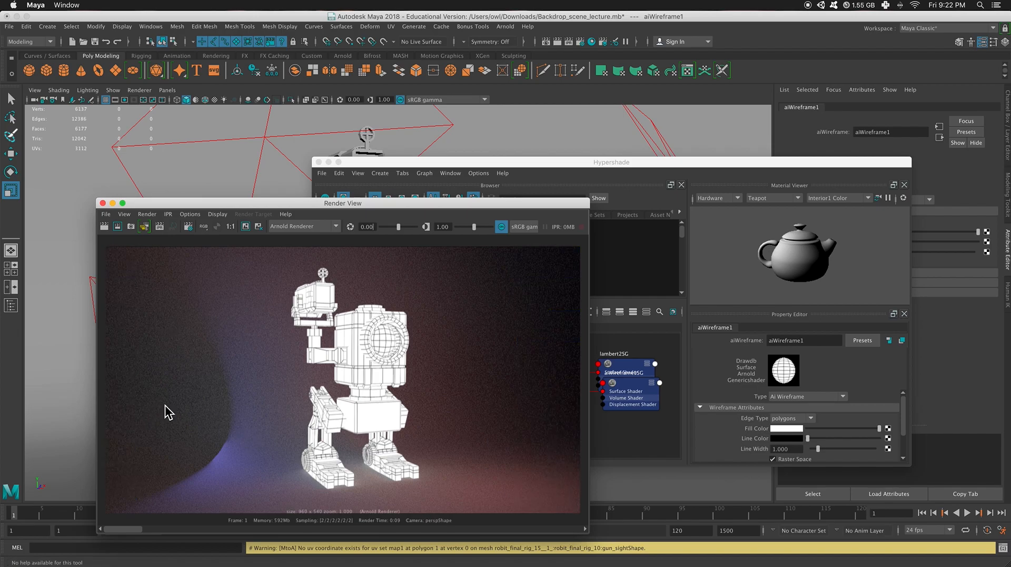
mouse_move(467, 358)
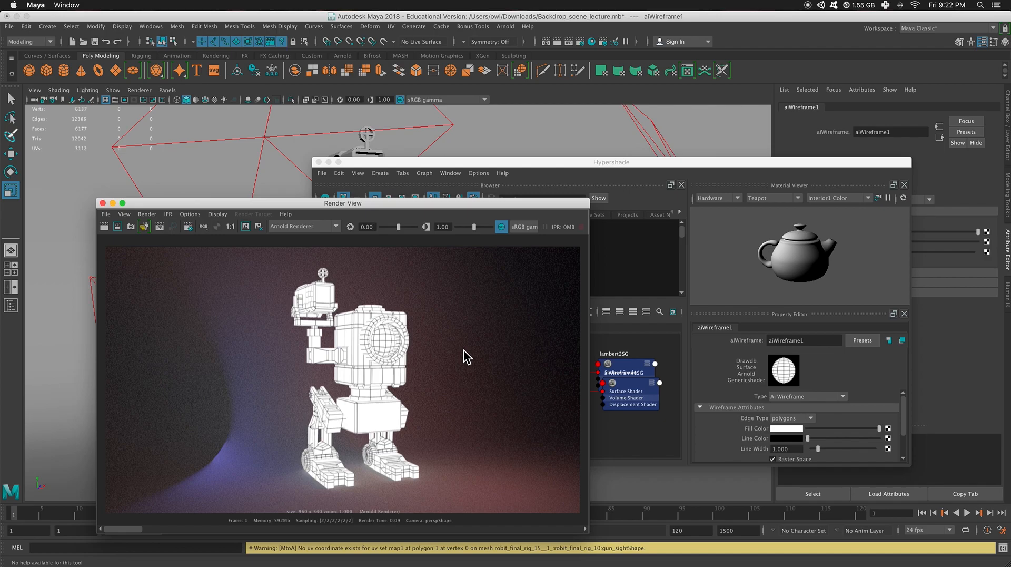
mouse_move(382, 450)
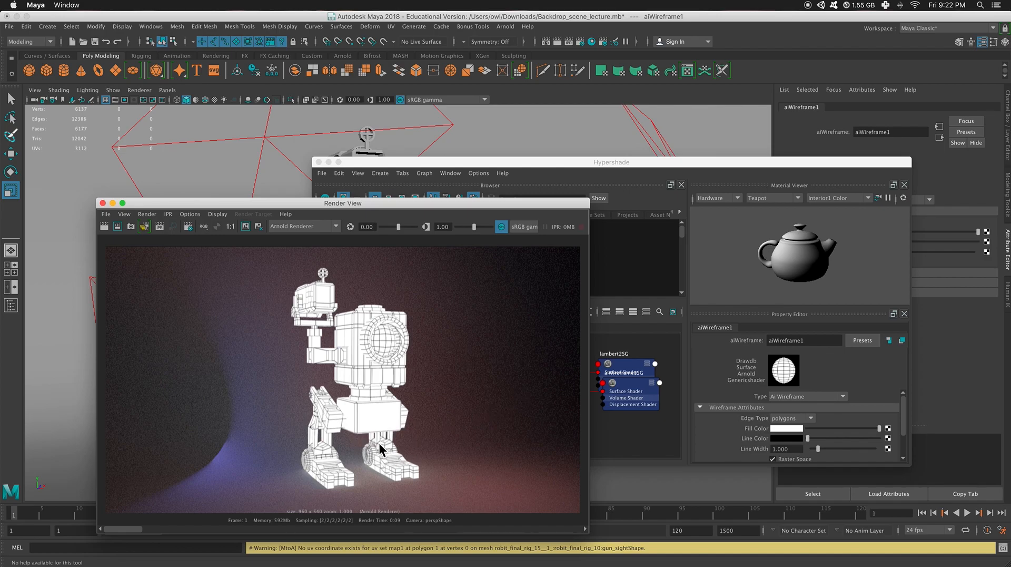
mouse_move(460, 468)
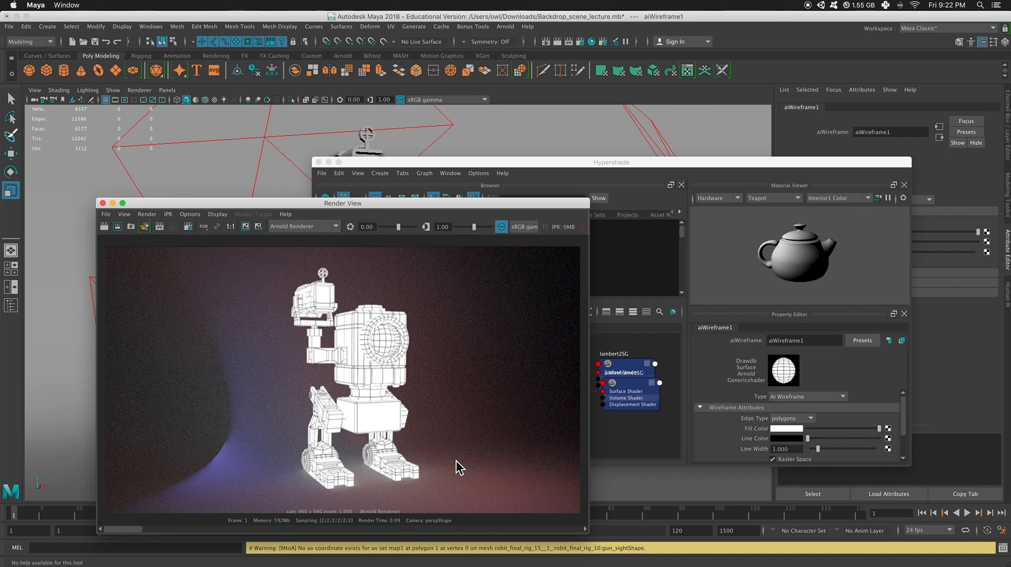
mouse_move(323, 335)
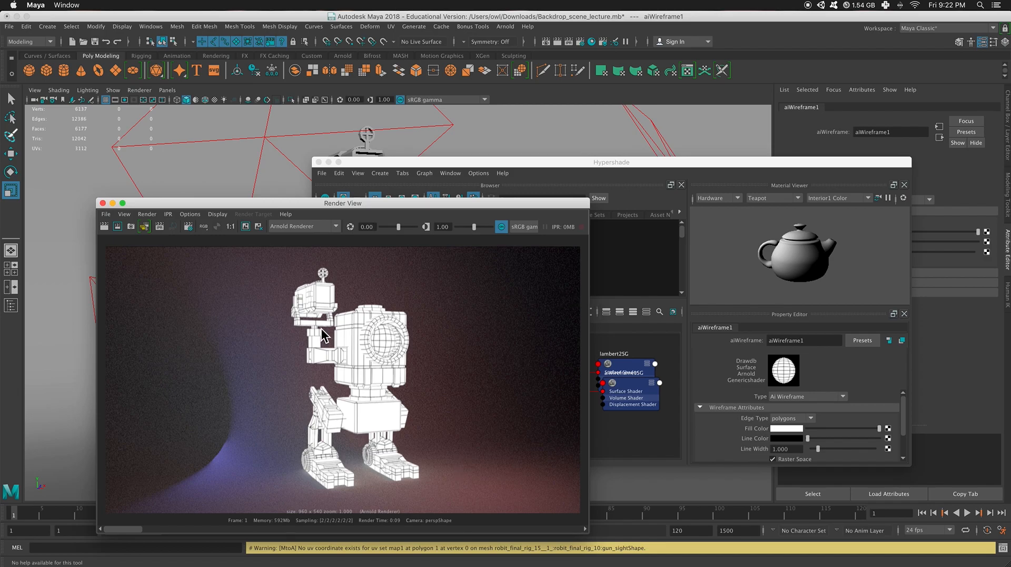
mouse_move(353, 383)
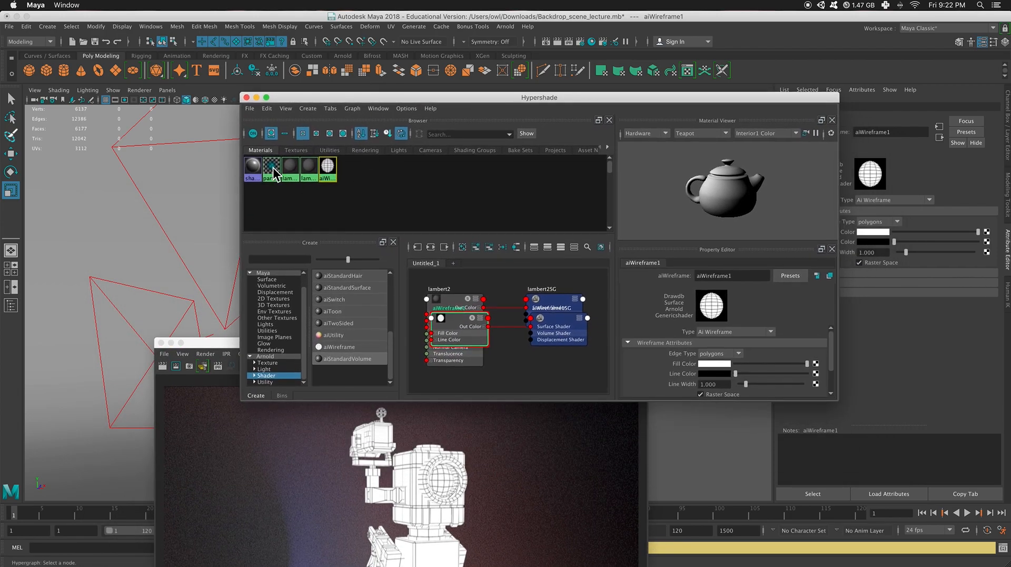
mouse_move(291, 166)
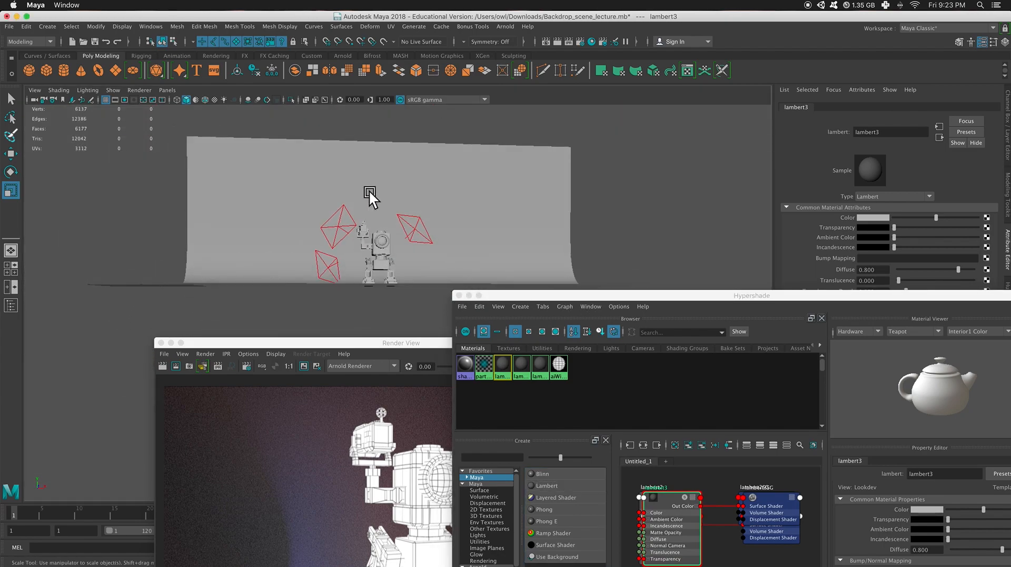
Assign the Lambert material from the Hypershade browser to the selected robot.
left_click(393, 242)
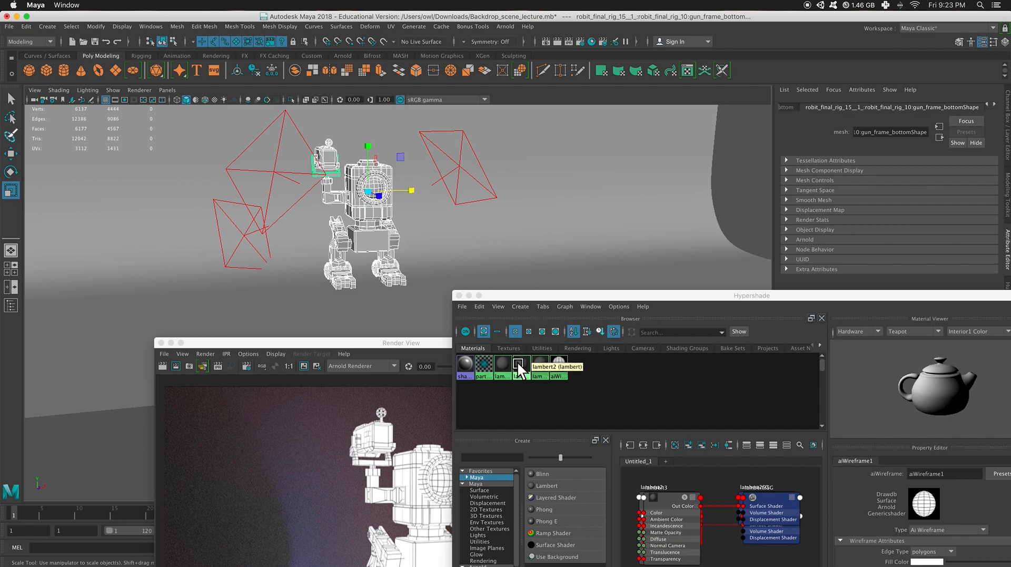
left_click(502, 363)
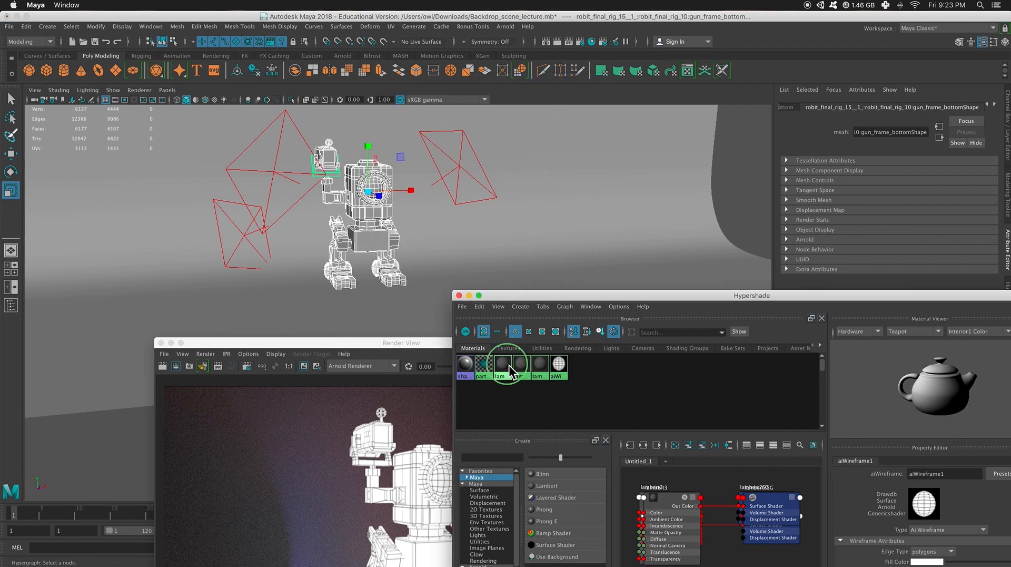
right_click(502, 362)
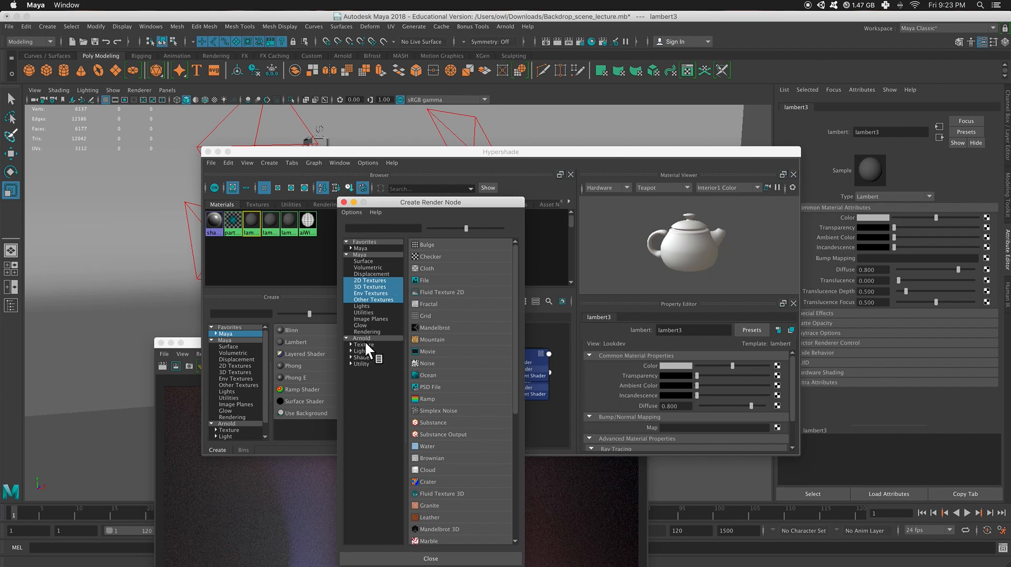
Create aiWireframe2 from the Arnold shaders and set its edge type to polygons.
left_click(361, 357)
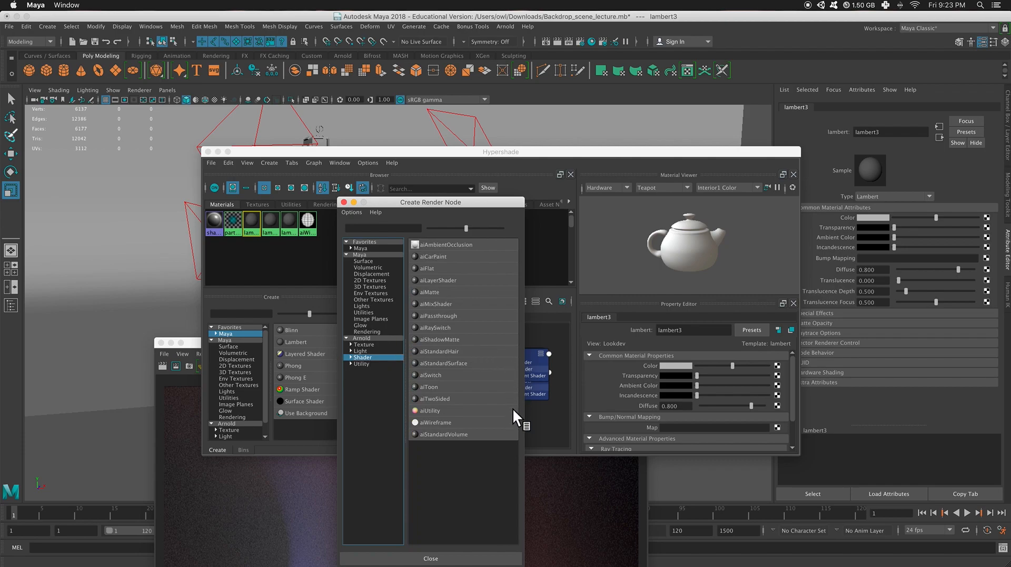
left_click(435, 421)
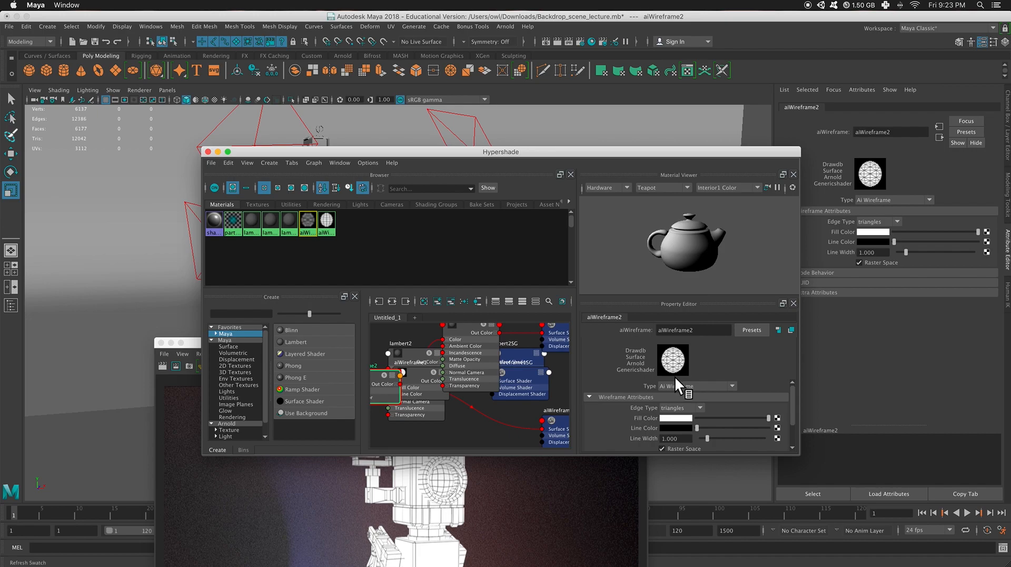
mouse_move(308, 223)
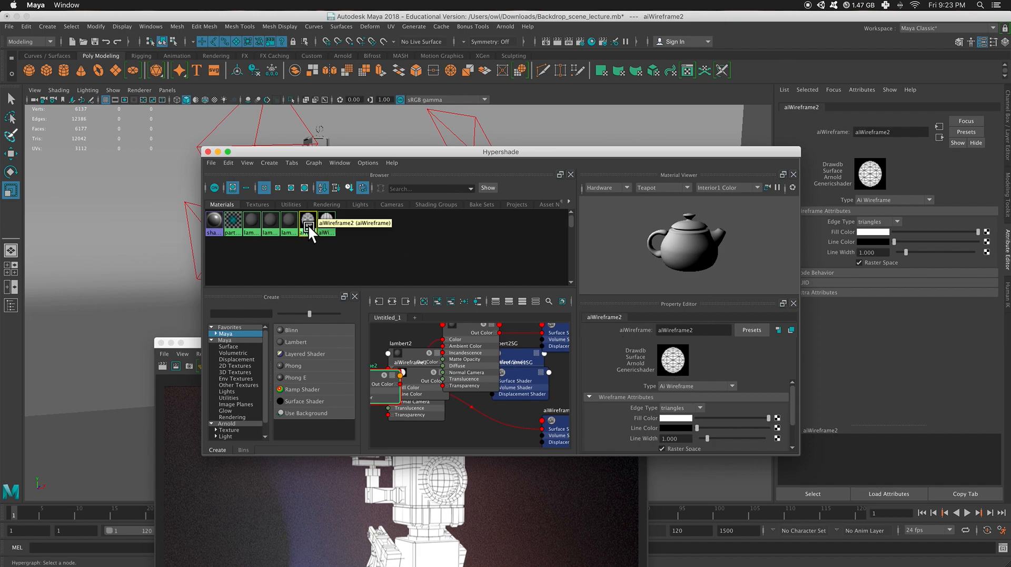
left_click(250, 220)
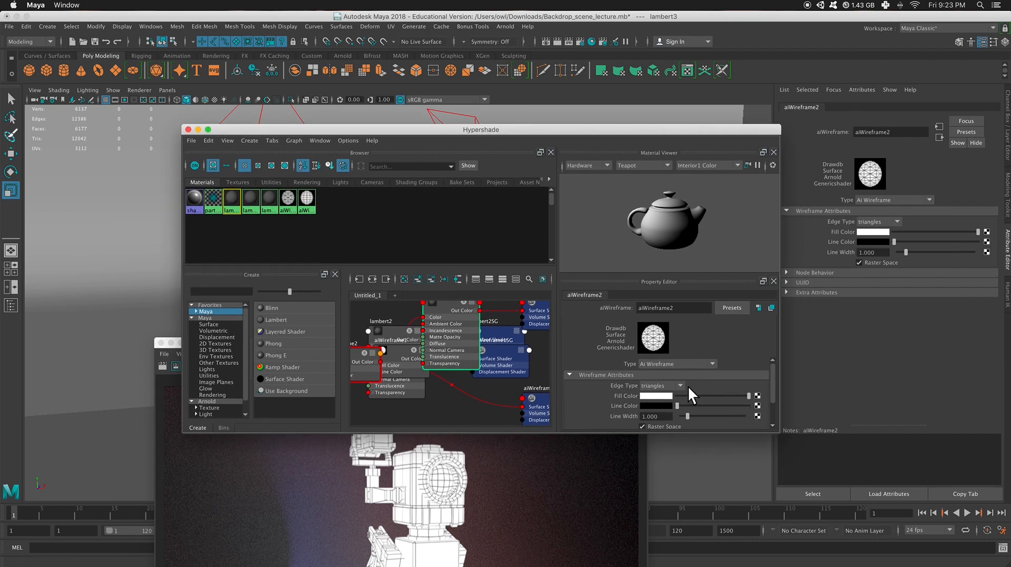
left_click(662, 384)
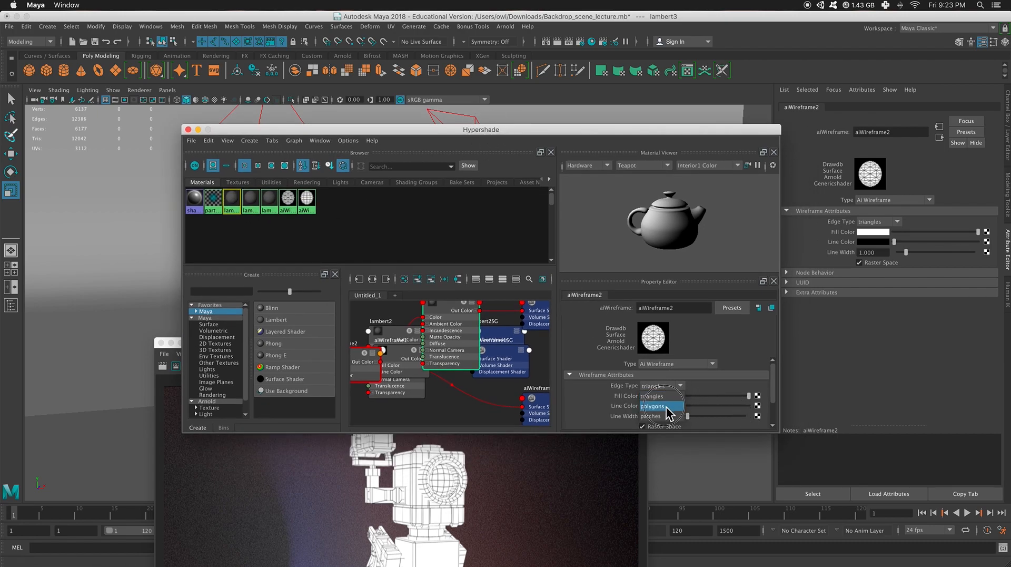
left_click(654, 407)
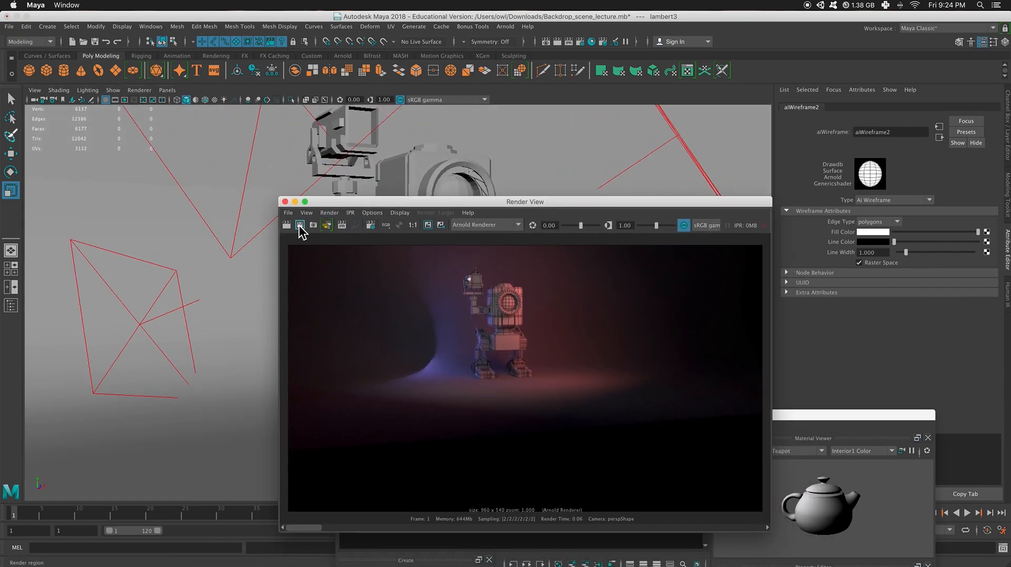
Render the current frame with Arnold to get the gray clay and polygon wireframe look.
left_click(299, 225)
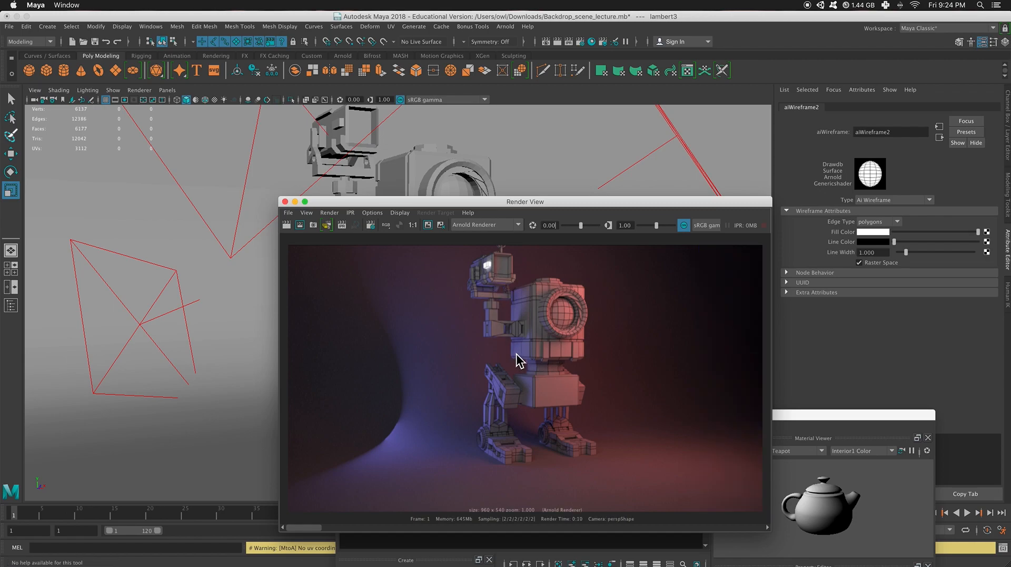
mouse_move(619, 352)
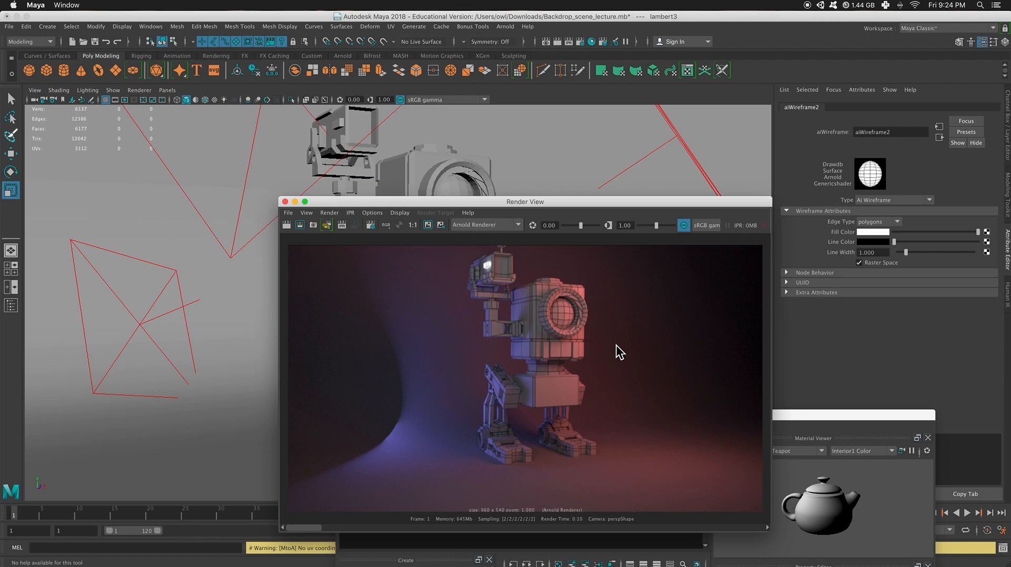
mouse_move(677, 399)
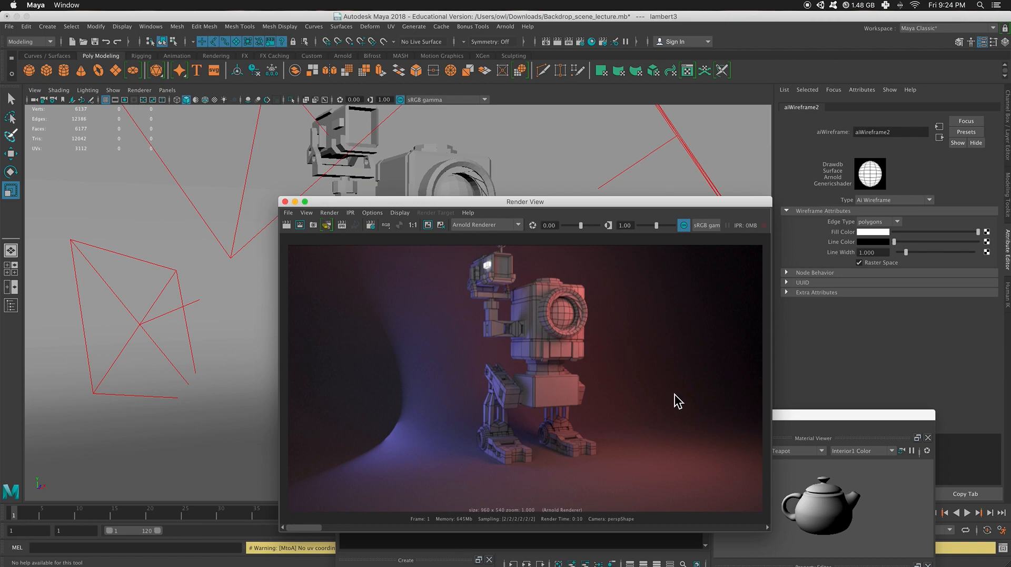
mouse_move(510, 419)
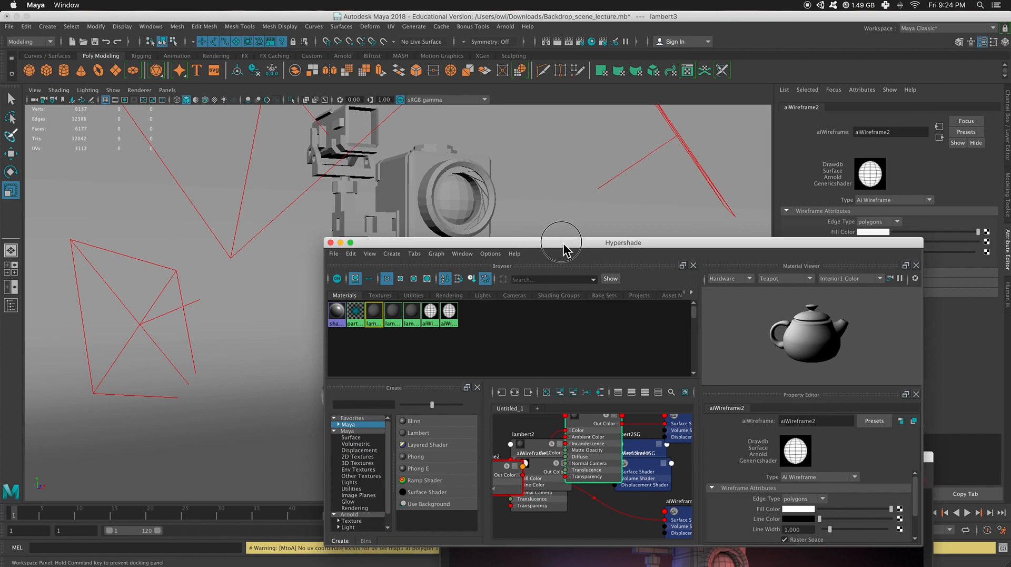
Move Hypershade aside and start a fresh Arnold render of the robot scene.
right_click(374, 312)
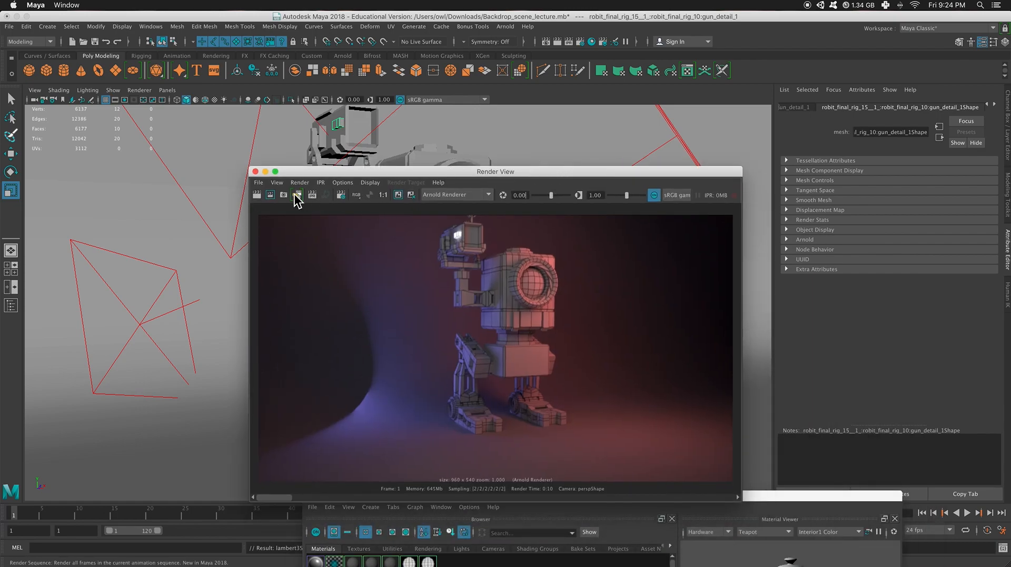
left_click(298, 195)
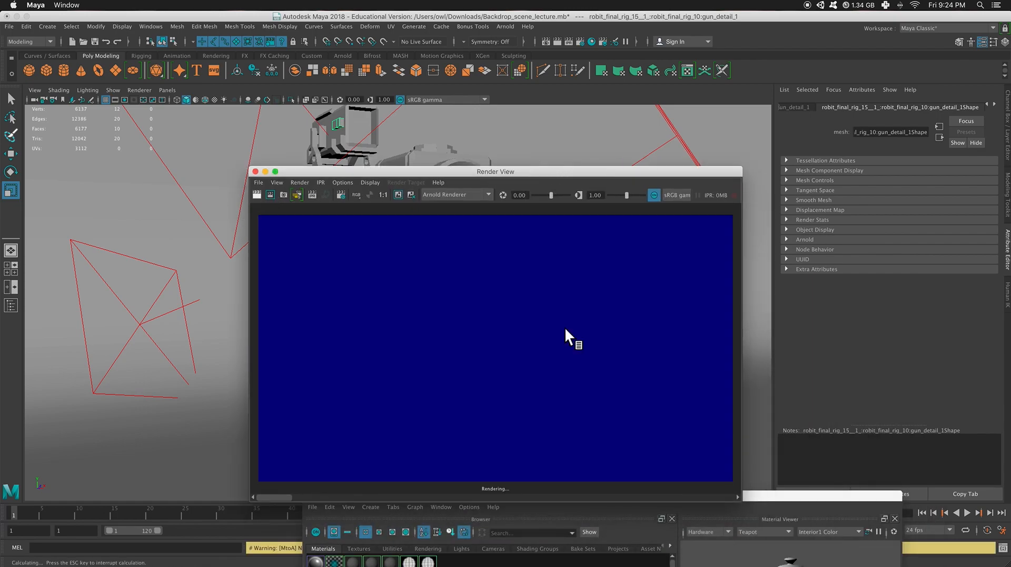